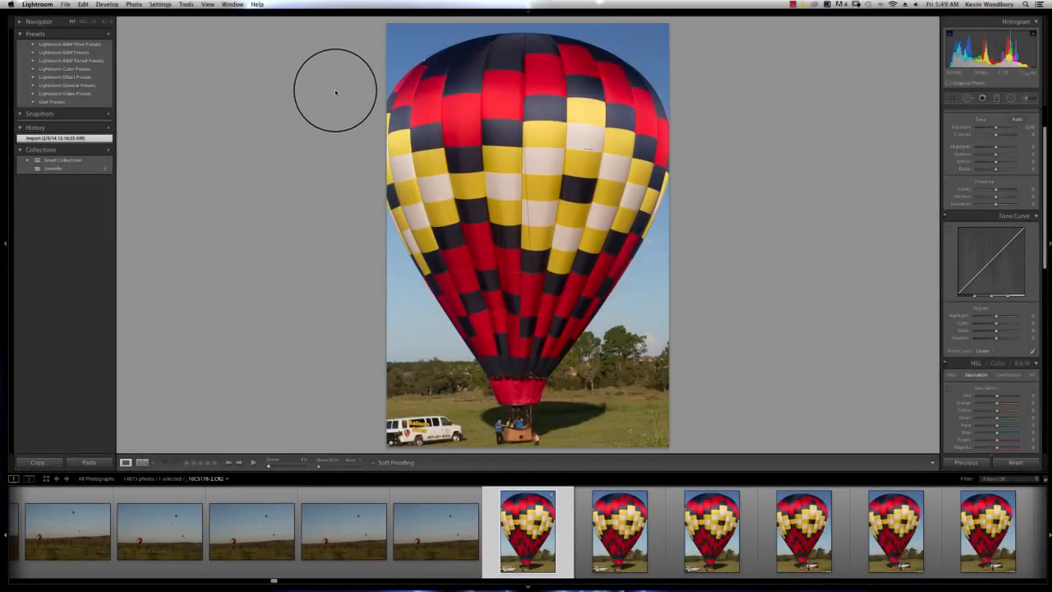
pyautogui.moveTo(342, 64)
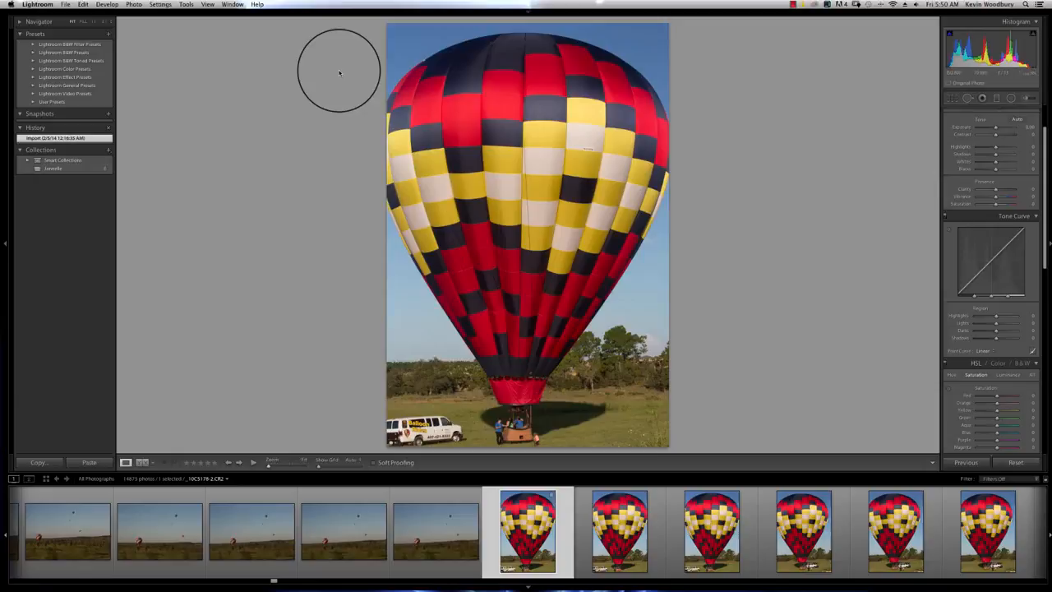
pyautogui.moveTo(662, 54)
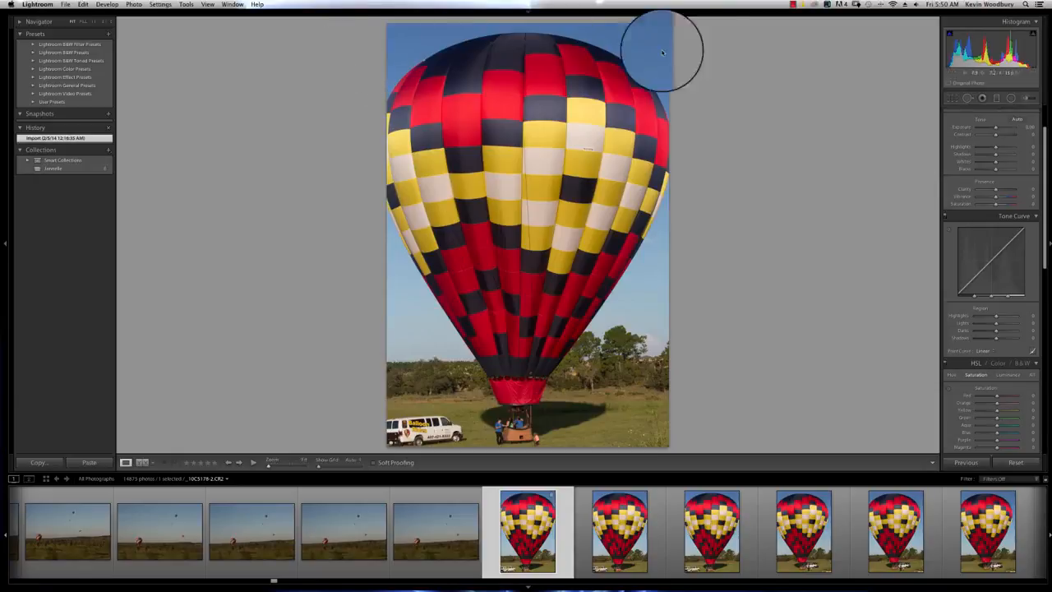
pyautogui.moveTo(961, 205)
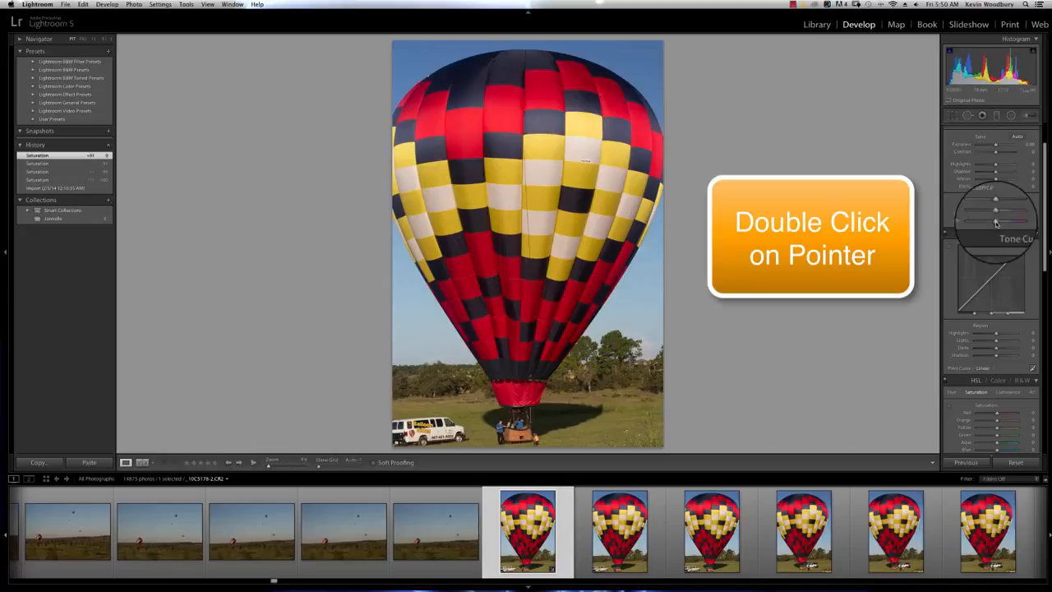
pyautogui.moveTo(874, 339)
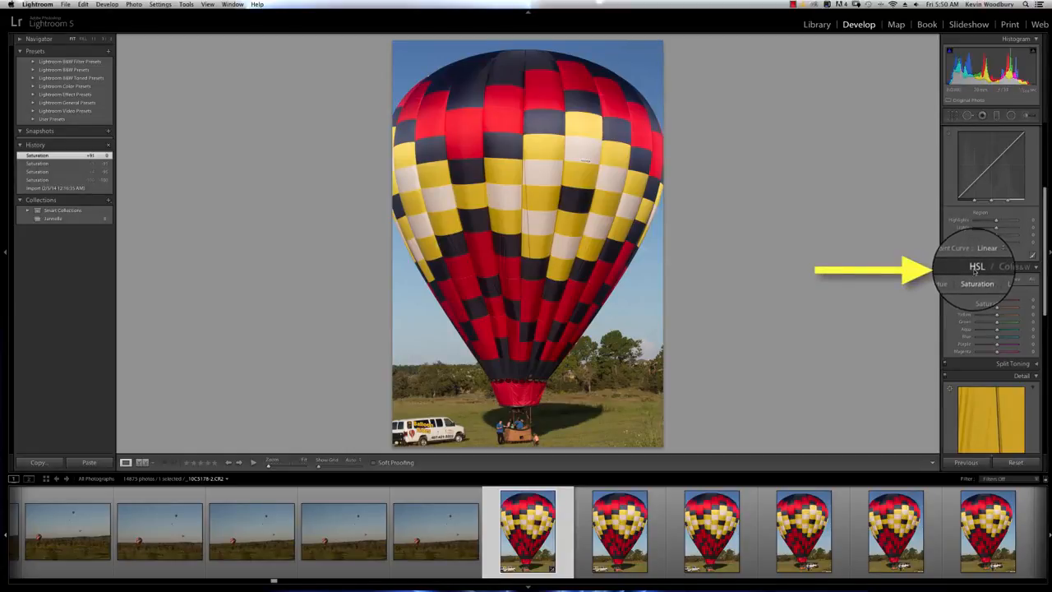
# Switch the HSL / Color / B&W panel to B&W to convert the balloon photo to black and white.
pyautogui.click(1004, 283)
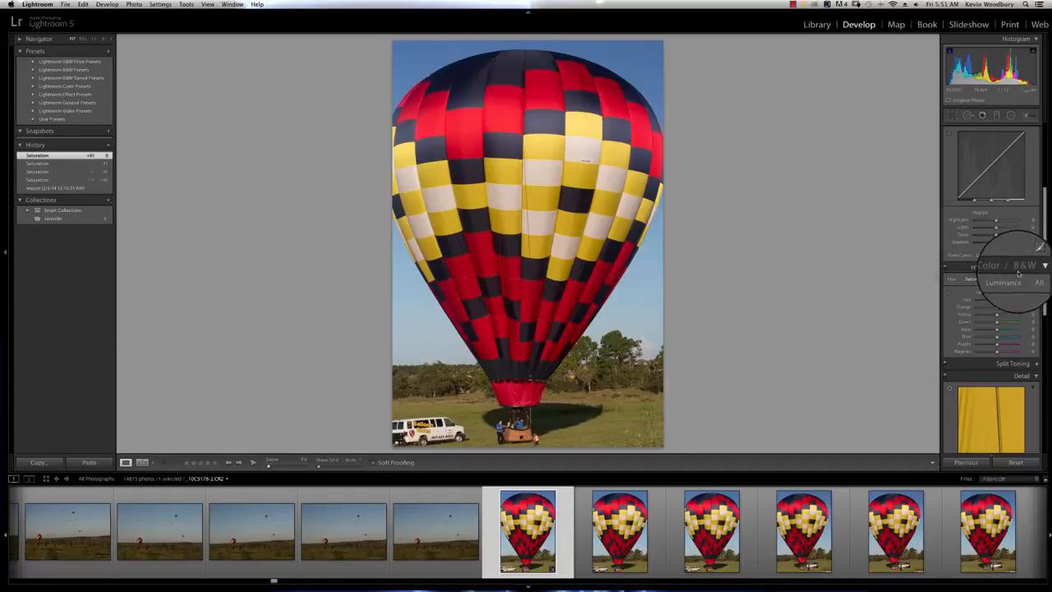
pyautogui.click(1024, 264)
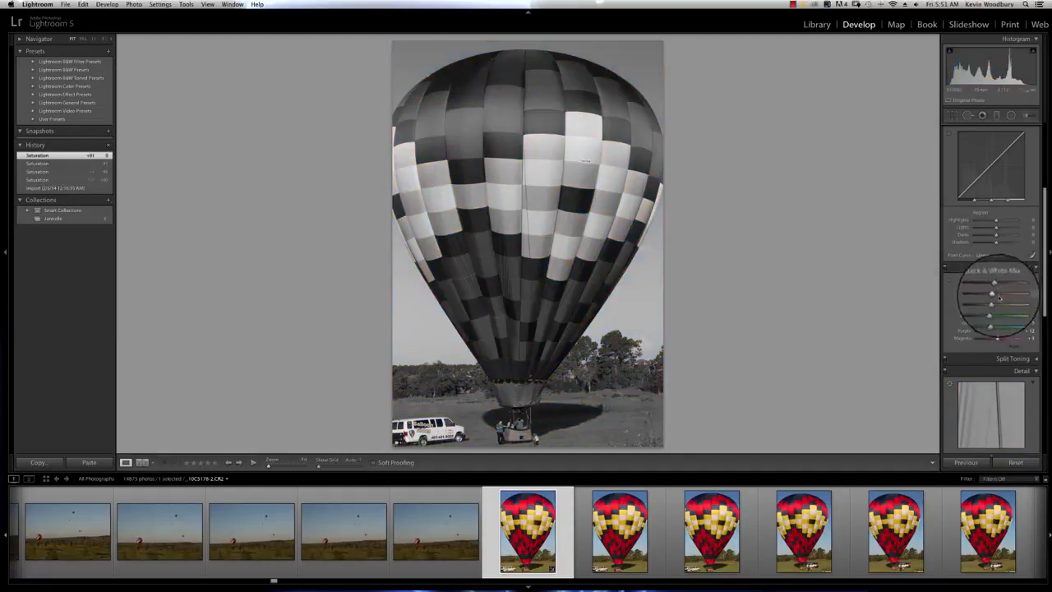
pyautogui.click(1001, 258)
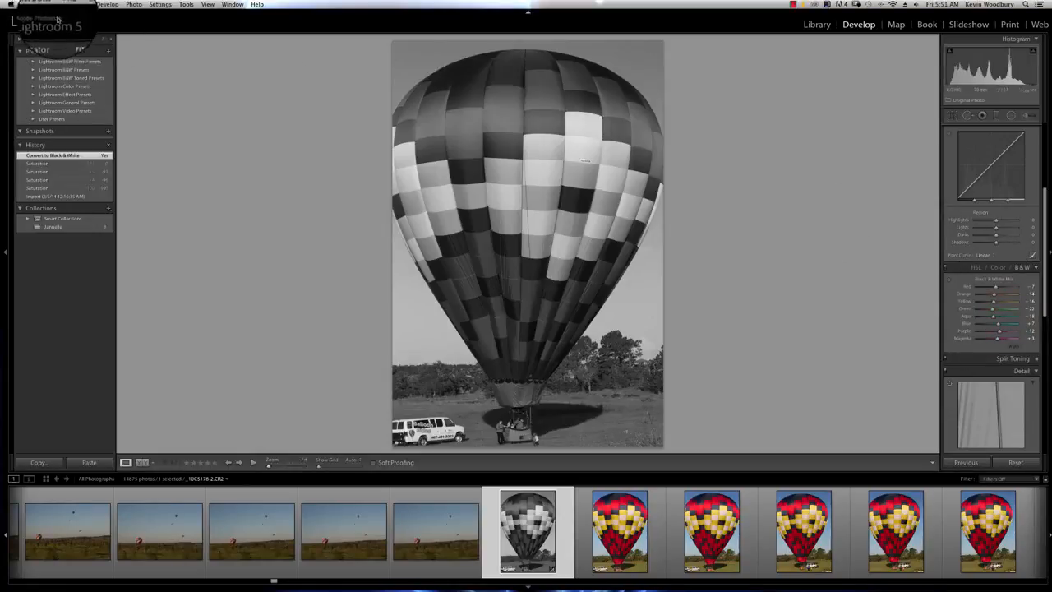
pyautogui.click(32, 5)
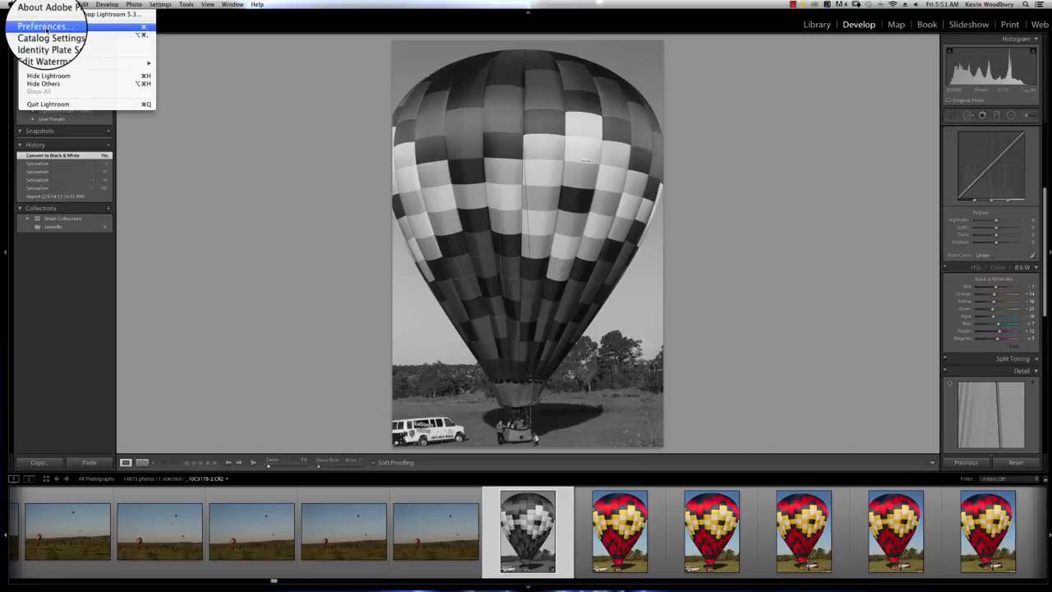
pyautogui.click(45, 26)
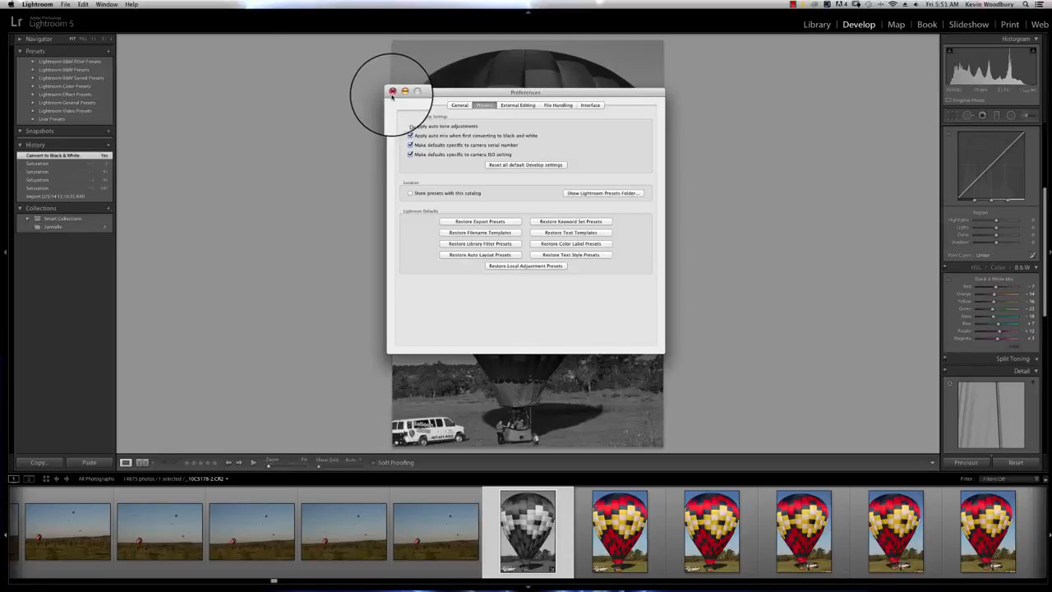
pyautogui.click(393, 91)
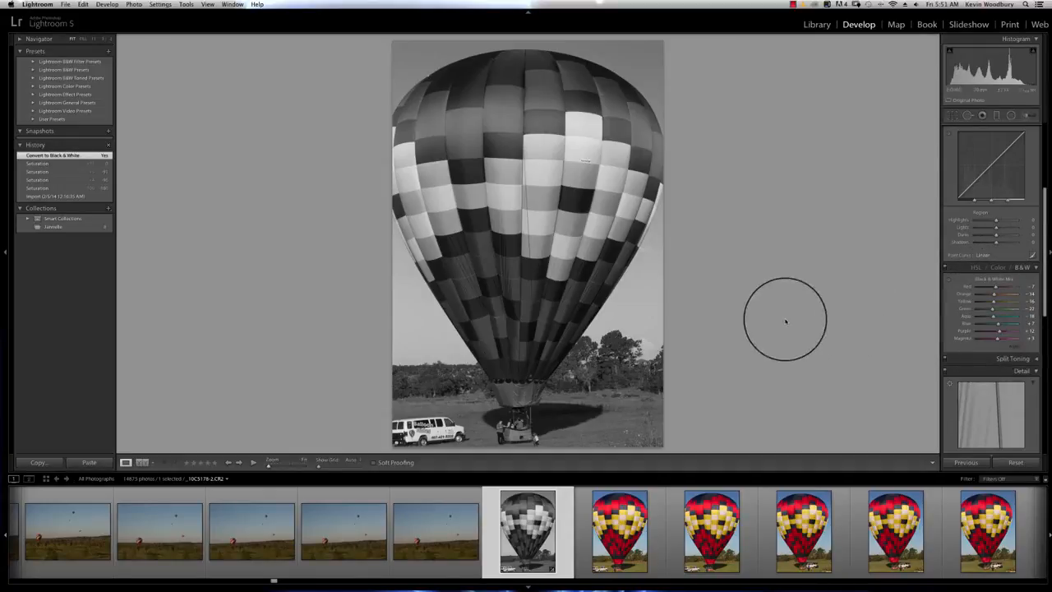
pyautogui.moveTo(785, 261)
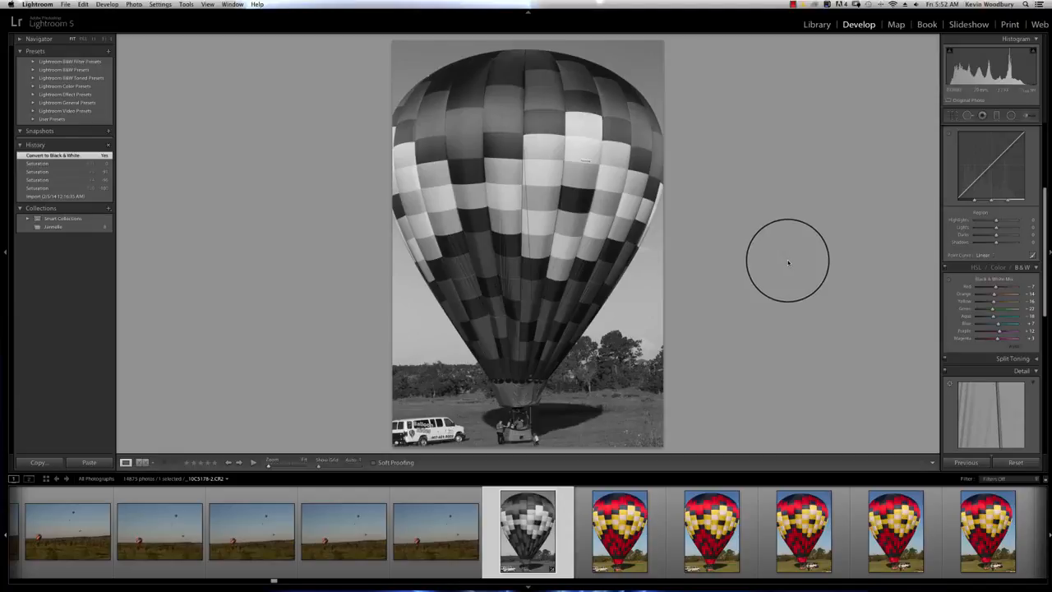
pyautogui.moveTo(792, 261)
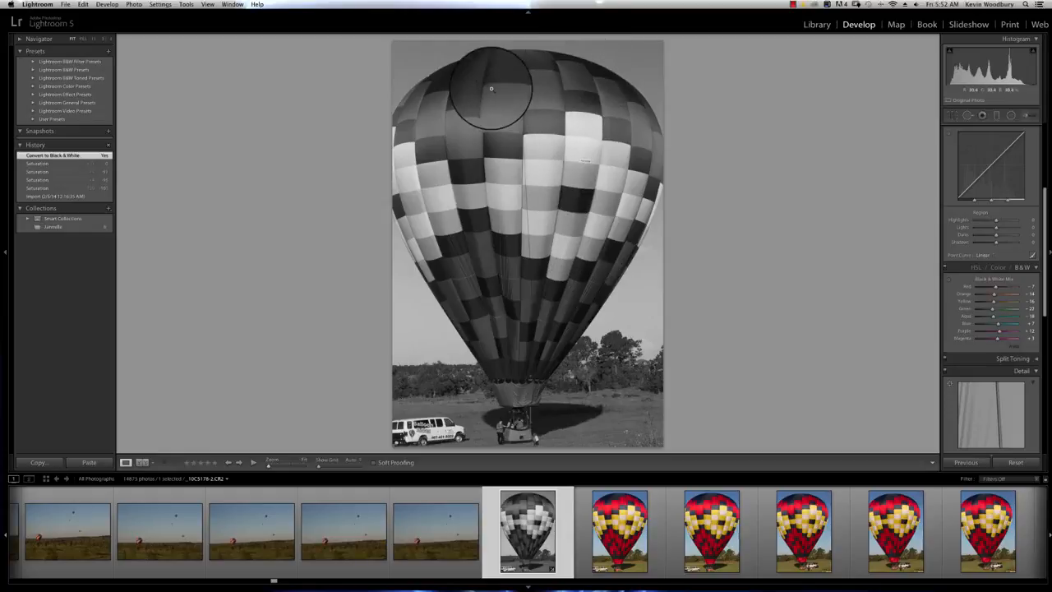
pyautogui.moveTo(491, 88); pyautogui.dragTo(508, 94)
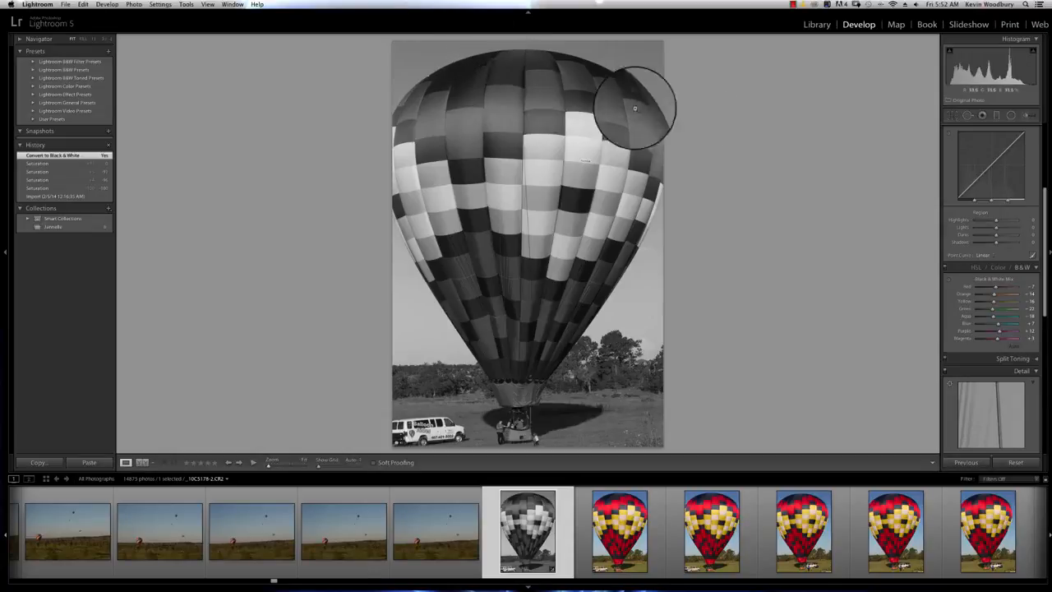
pyautogui.moveTo(890, 224)
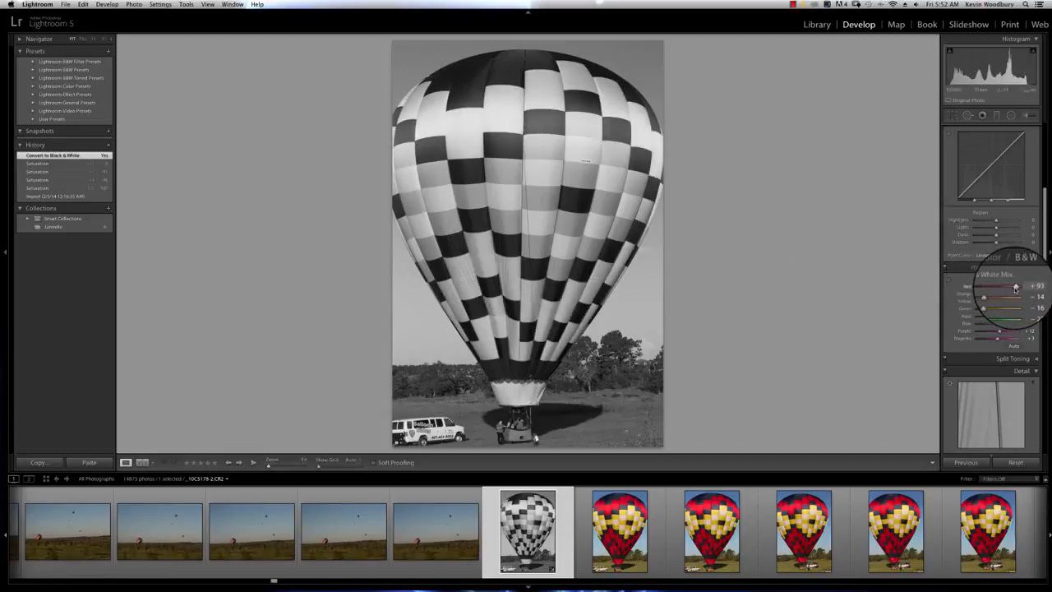
# Lighten how the red balloon panels render using the Red slider in the B&W mix.
pyautogui.moveTo(998, 283); pyautogui.dragTo(1007, 283)
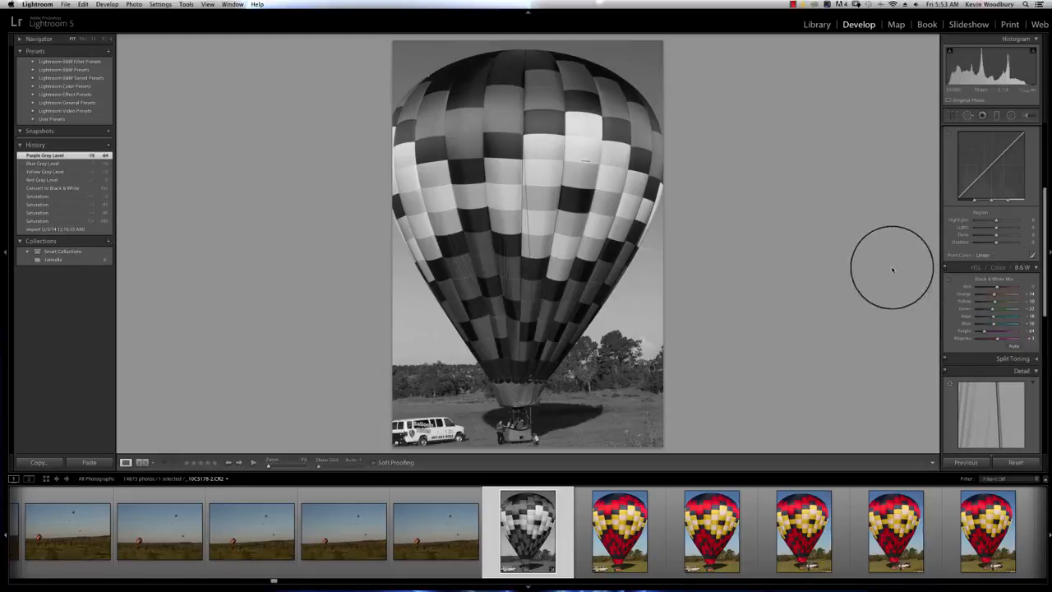
pyautogui.moveTo(885, 212)
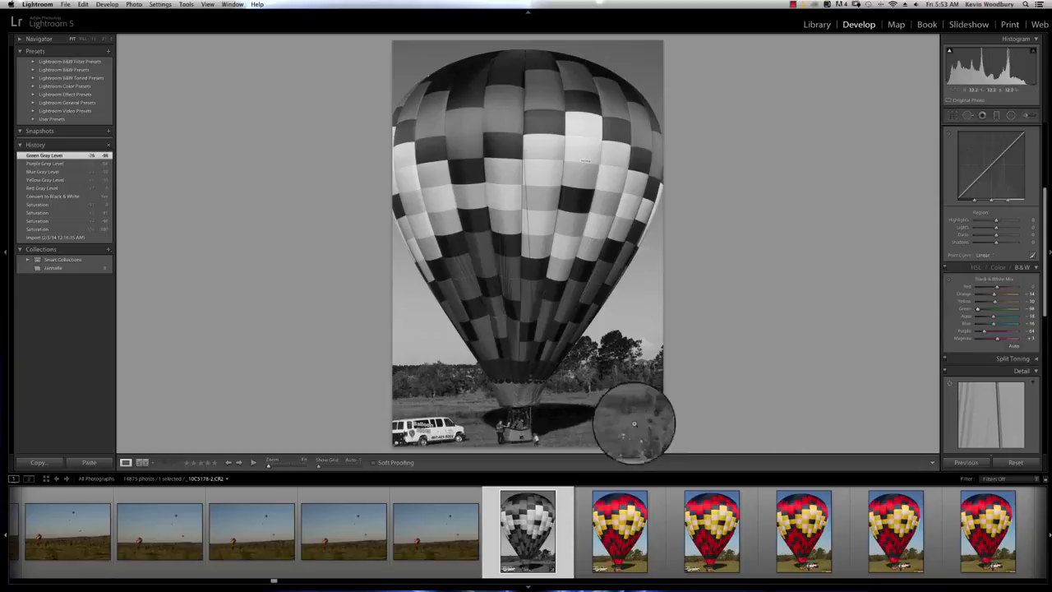
pyautogui.moveTo(607, 381)
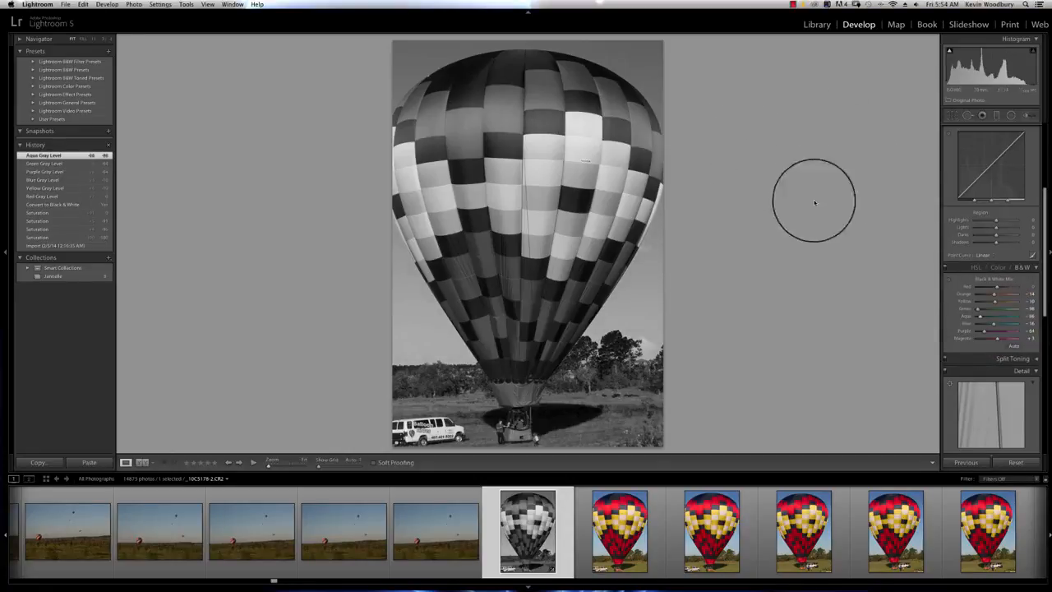
pyautogui.moveTo(896, 202)
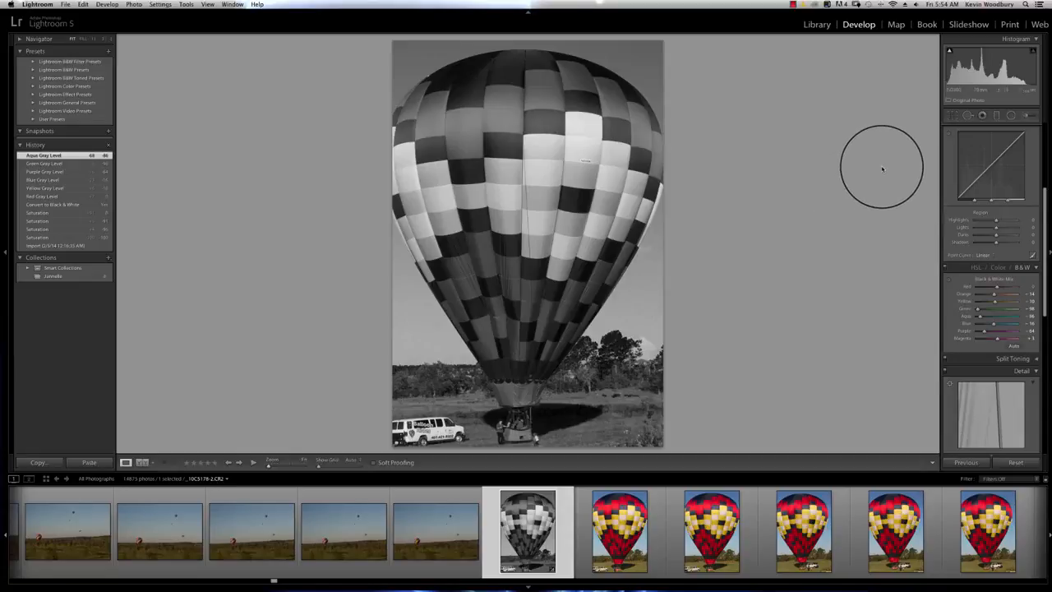
pyautogui.moveTo(884, 173)
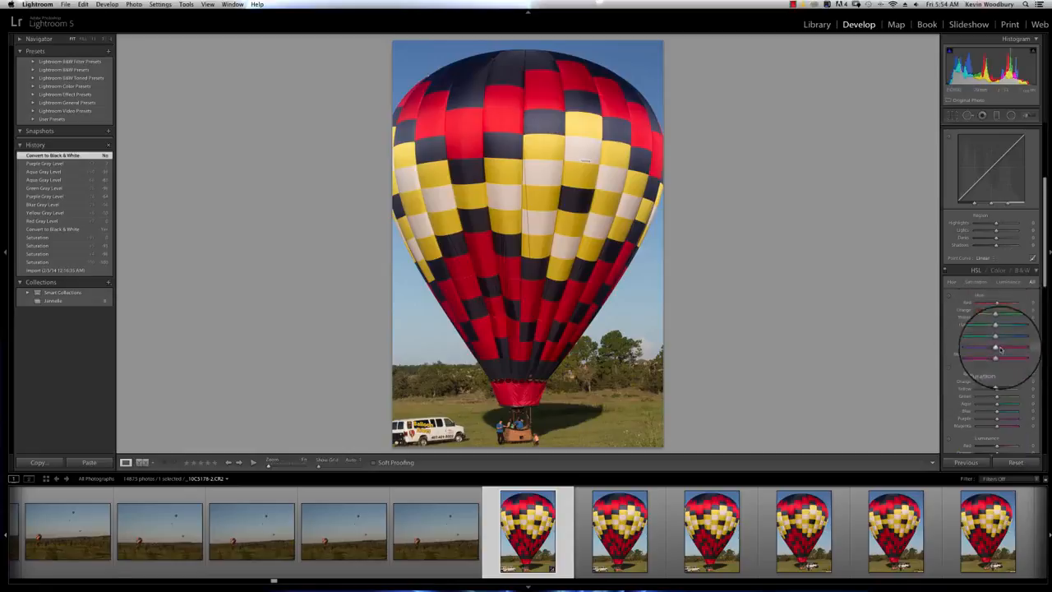
# Return the balloon photo to Color in the HSL / Color / B&W panel.
pyautogui.click(1034, 270)
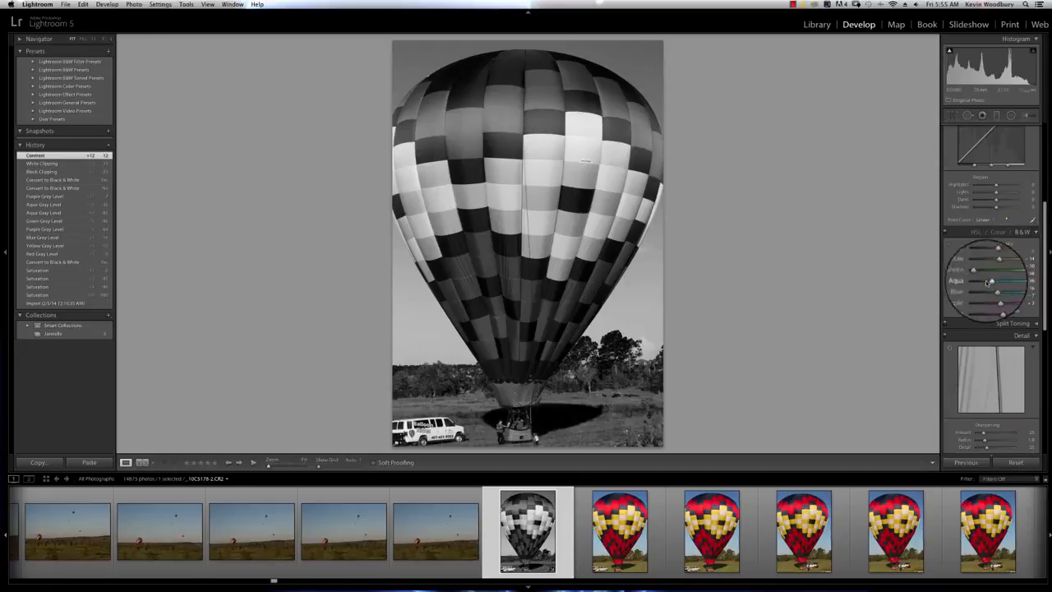
# Switch back to B&W so the balloon photo renders in black and white again.
pyautogui.click(1029, 232)
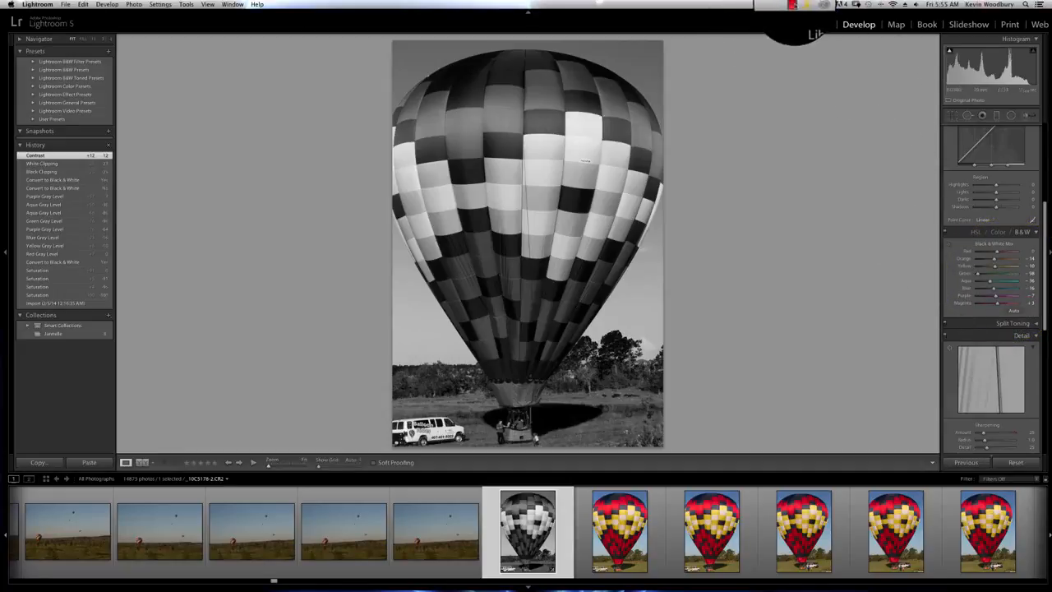
pyautogui.click(794, 5)
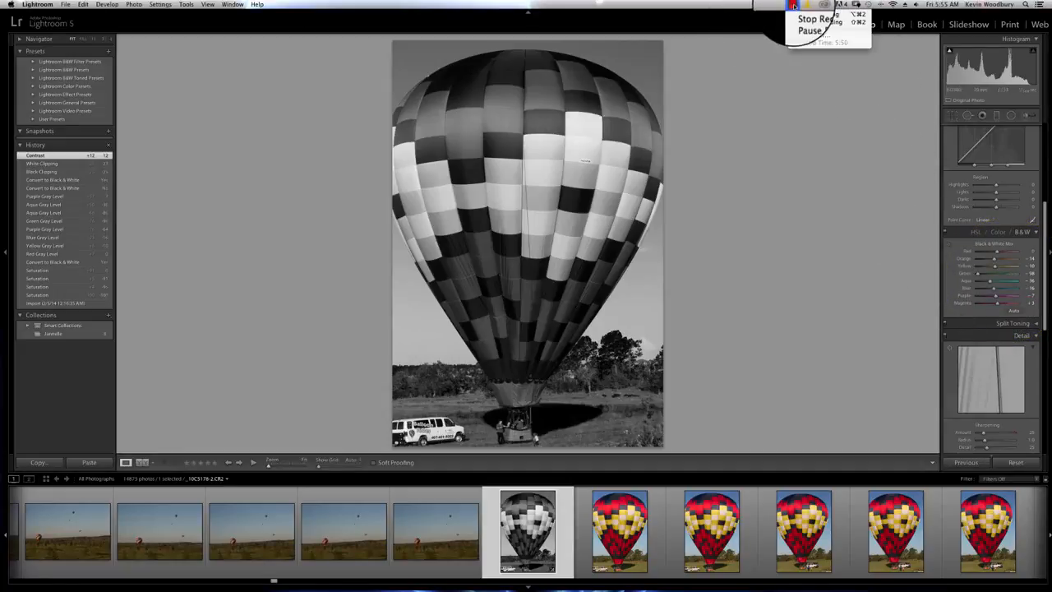